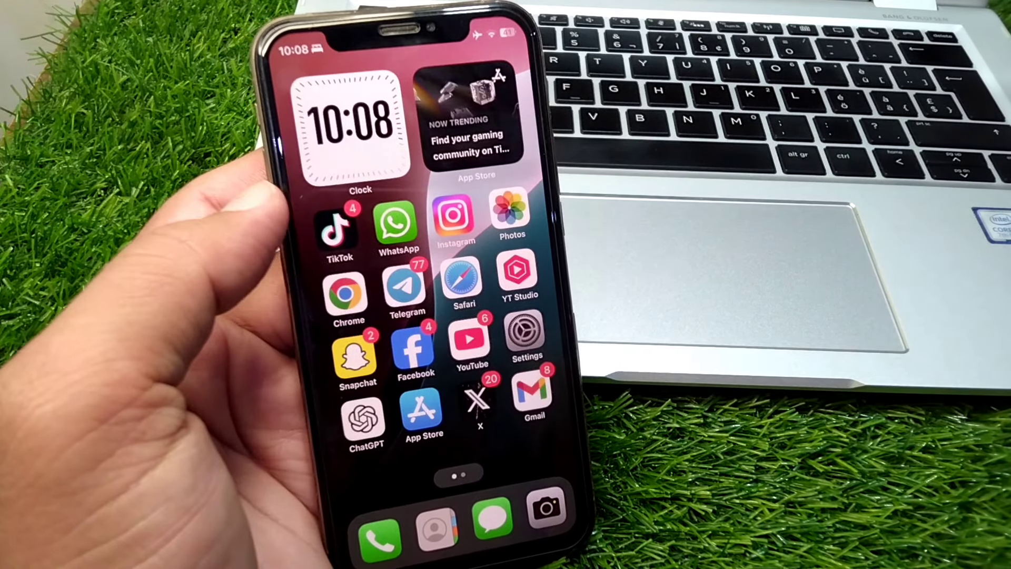
- Launch Settings from the home screen and scroll past Wallpaper toward Face ID & Passcode and Privacy
{"action": "left_click", "coordinate": [526, 332]}
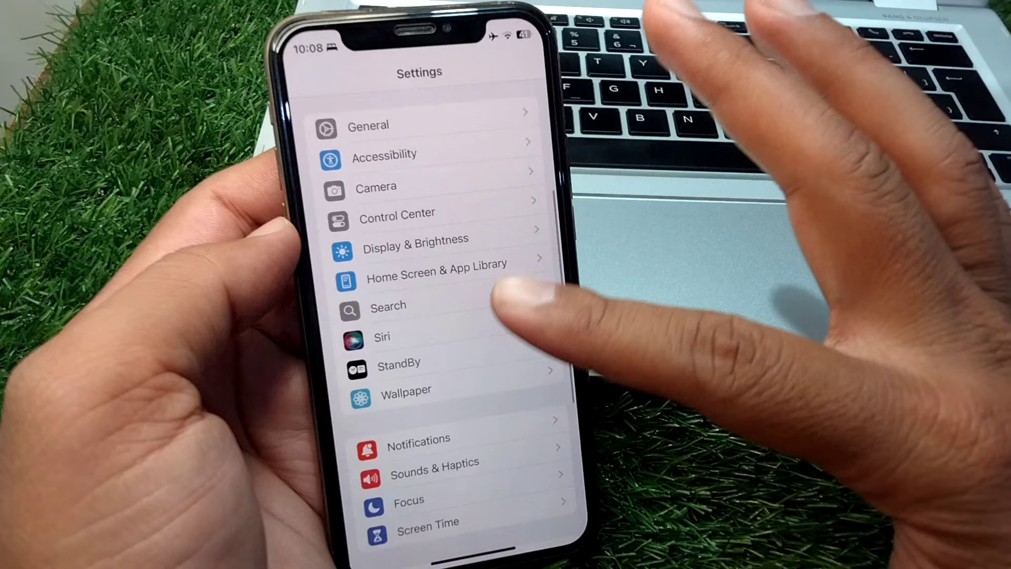
{"action": "scroll", "scroll_direction": "up", "scroll_amount": 3}
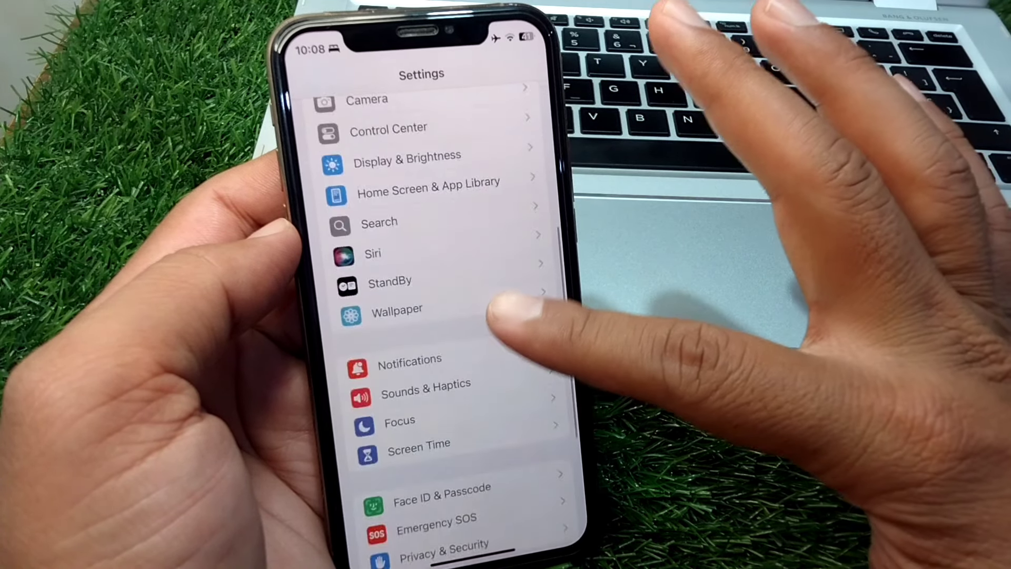